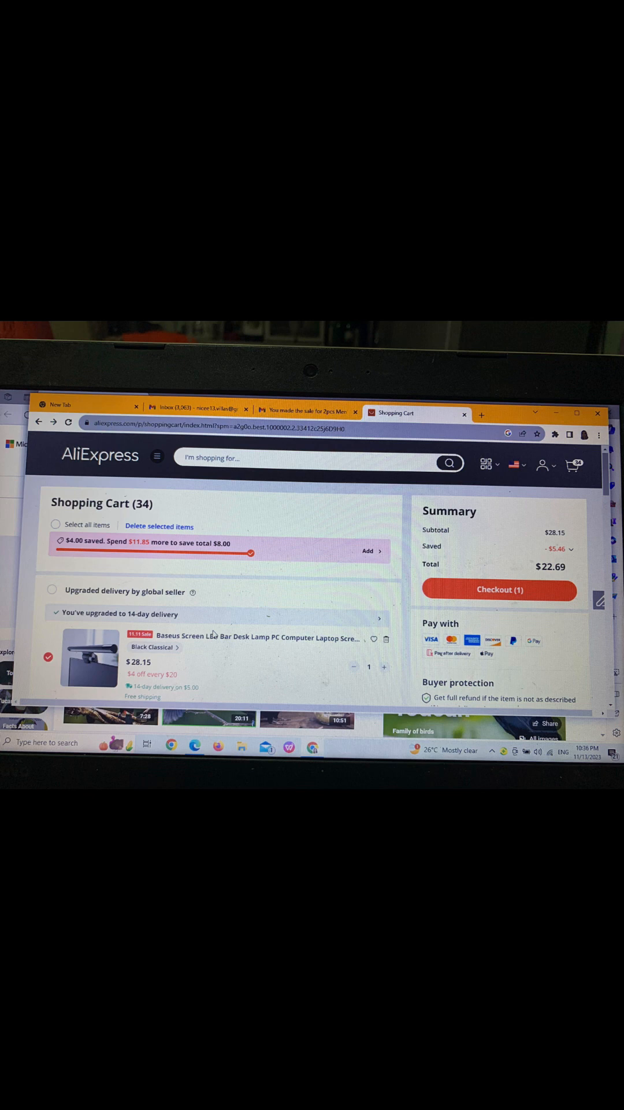
# Step: Proceed from the cart to the checkout shipping address form
pyautogui.click(500, 589)
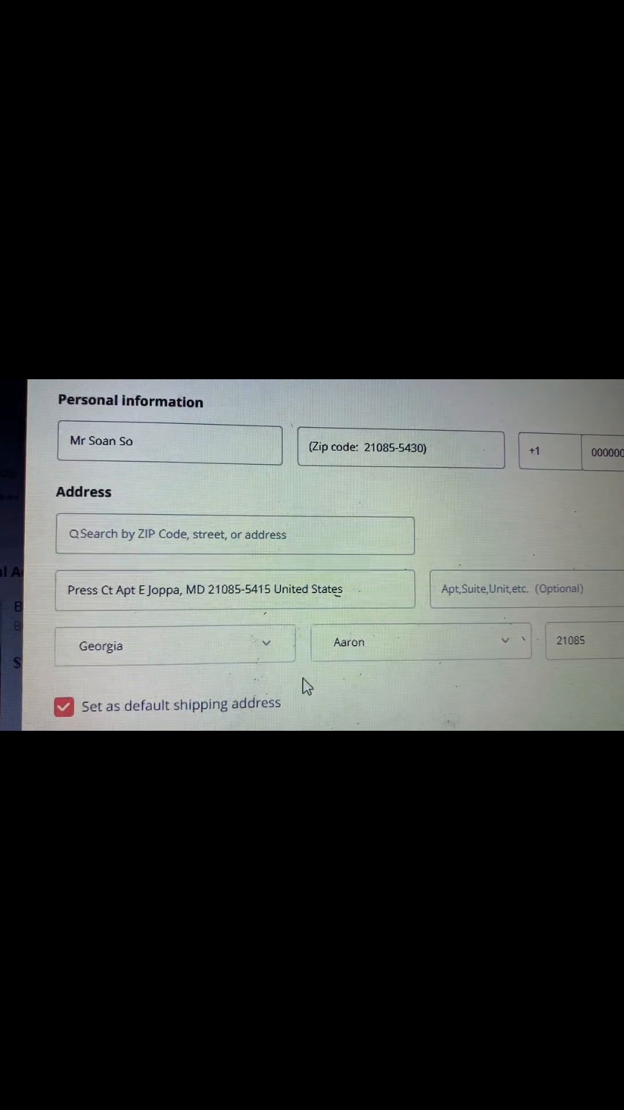
# Step: Change the shipping state from Georgia to Maryland
pyautogui.doubleClick(202, 586)
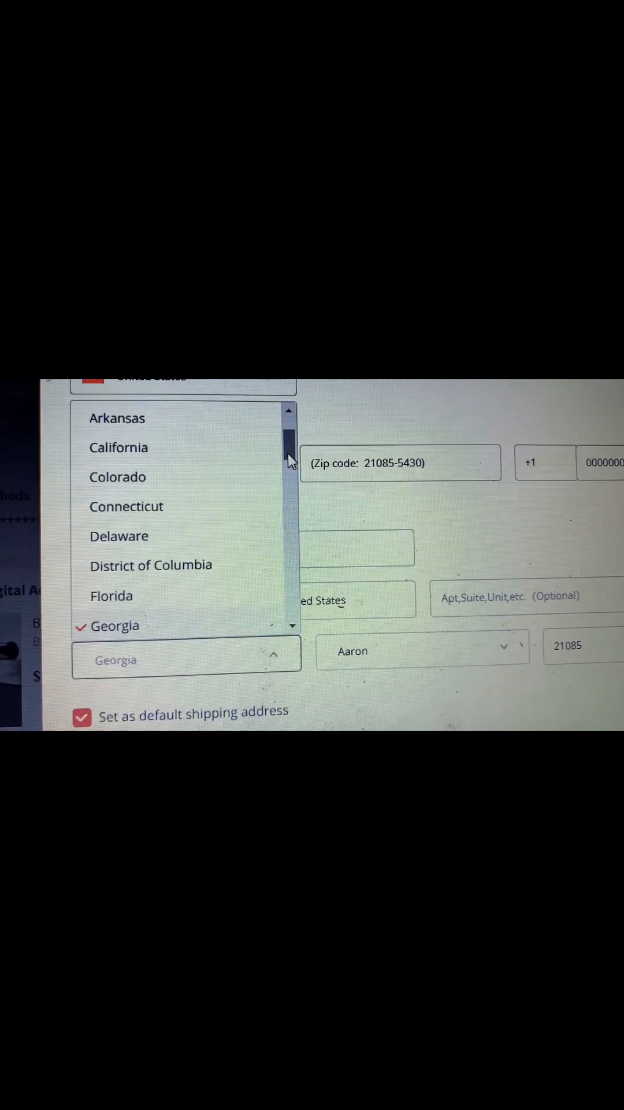
pyautogui.scroll(-3)
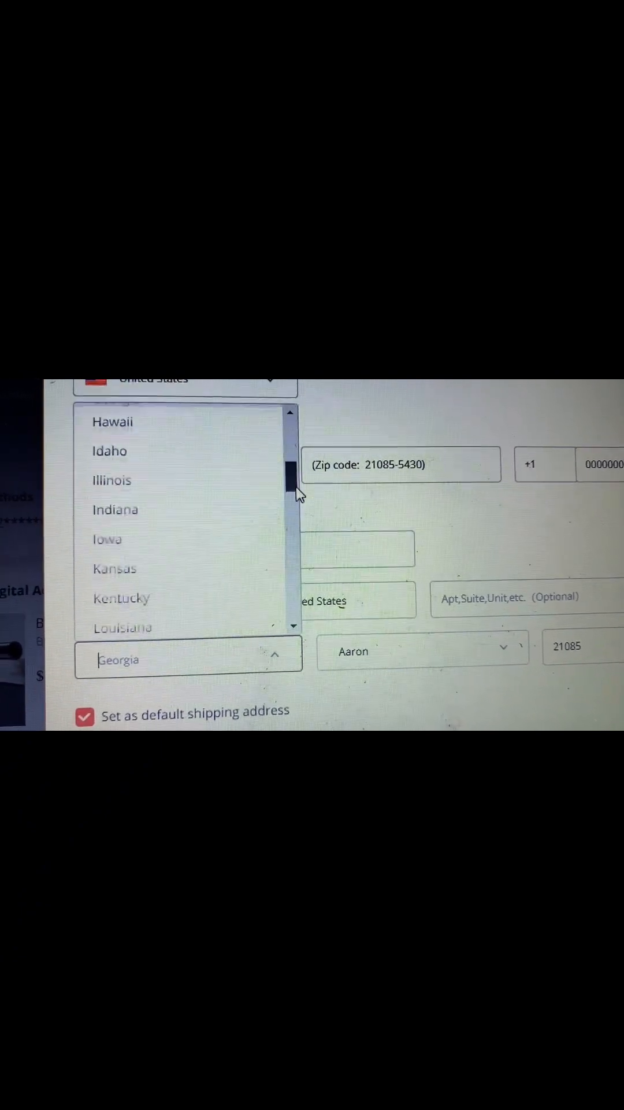
pyautogui.scroll(-3)
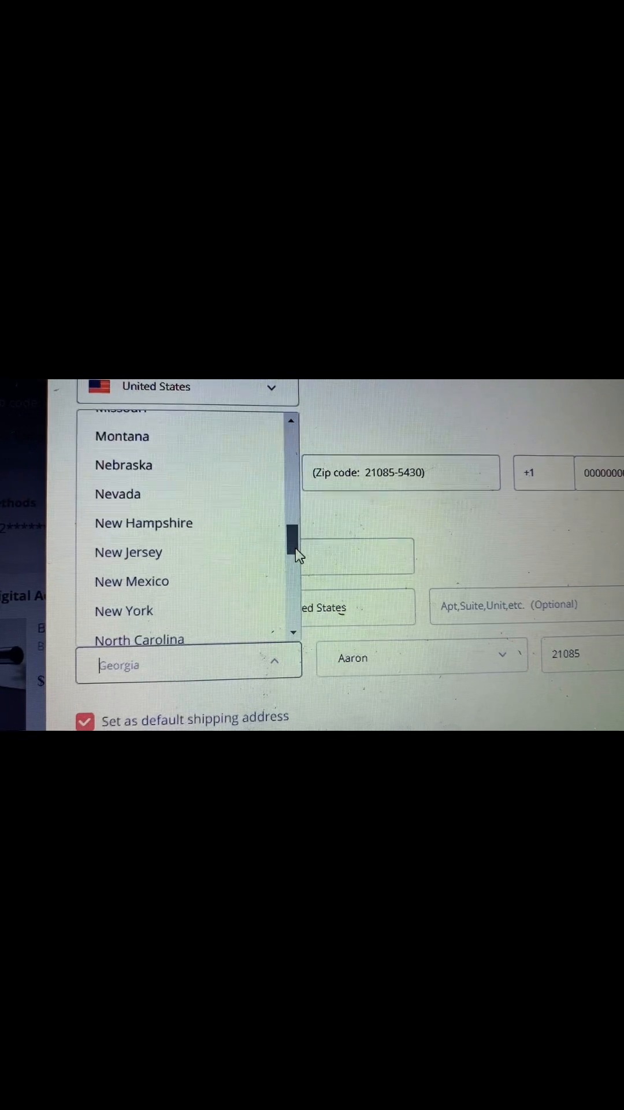
pyautogui.scroll(3)
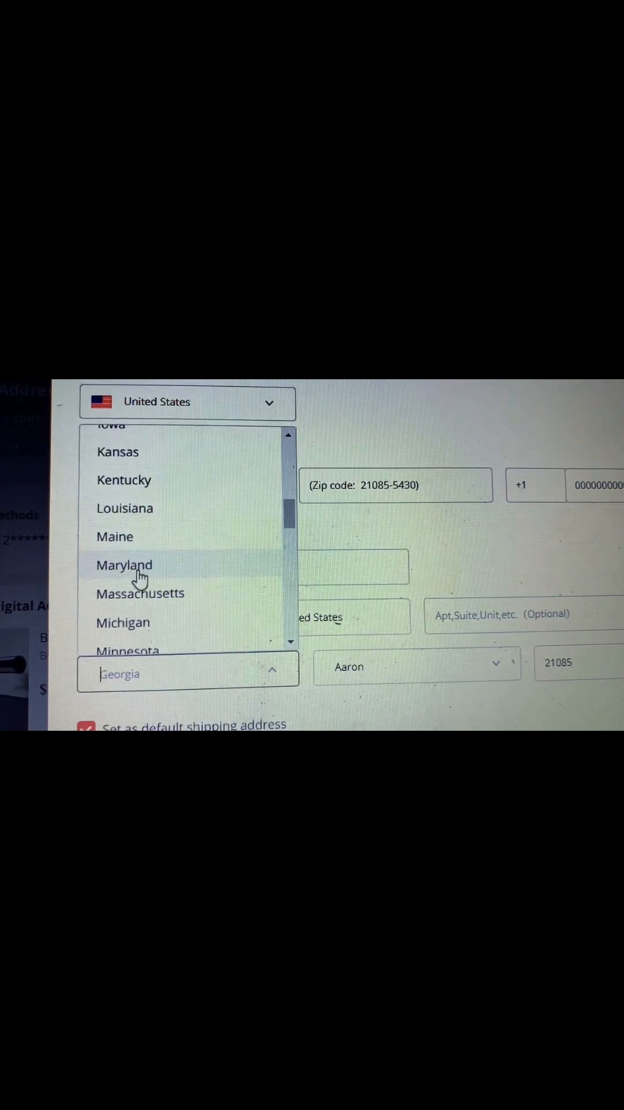
pyautogui.click(123, 565)
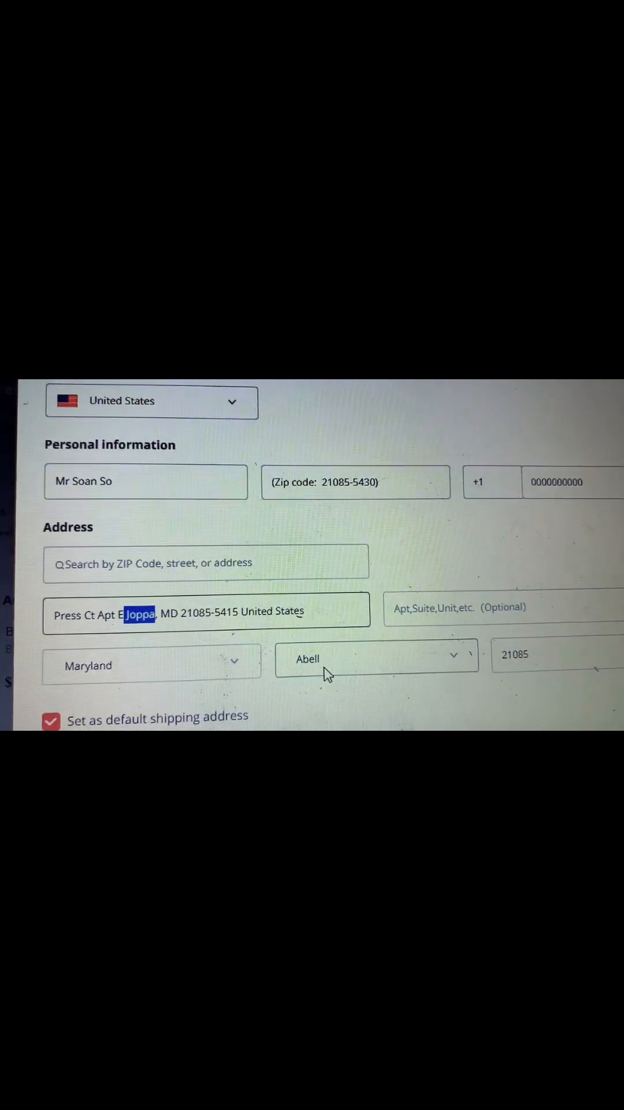
# Step: Open the Maryland city list and scroll to the J entries showing Joppa
pyautogui.click(375, 659)
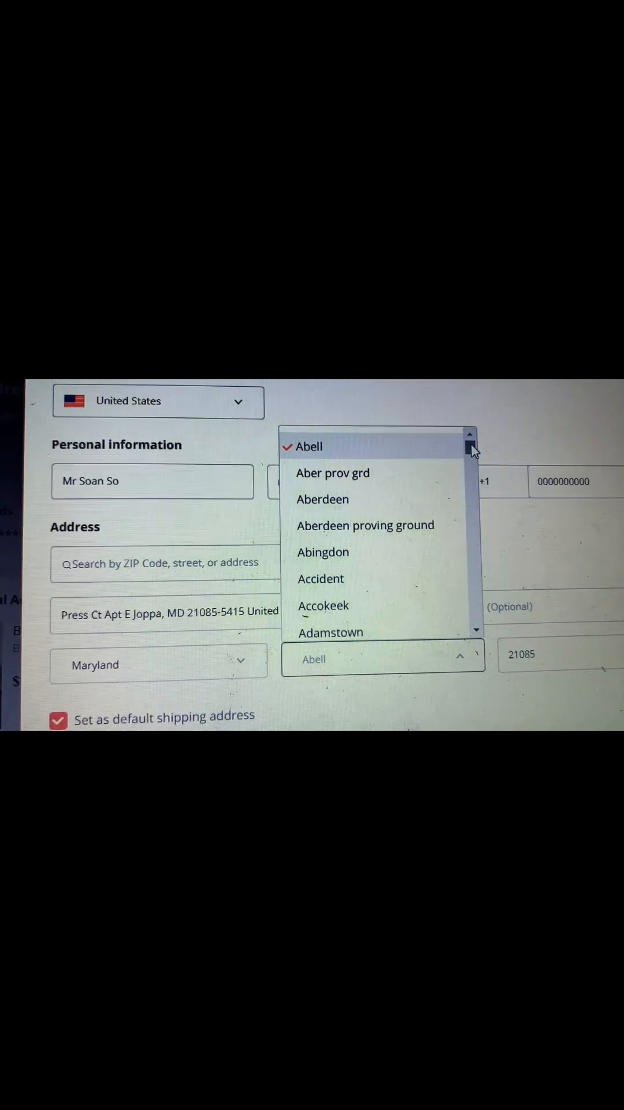
pyautogui.scroll(-3)
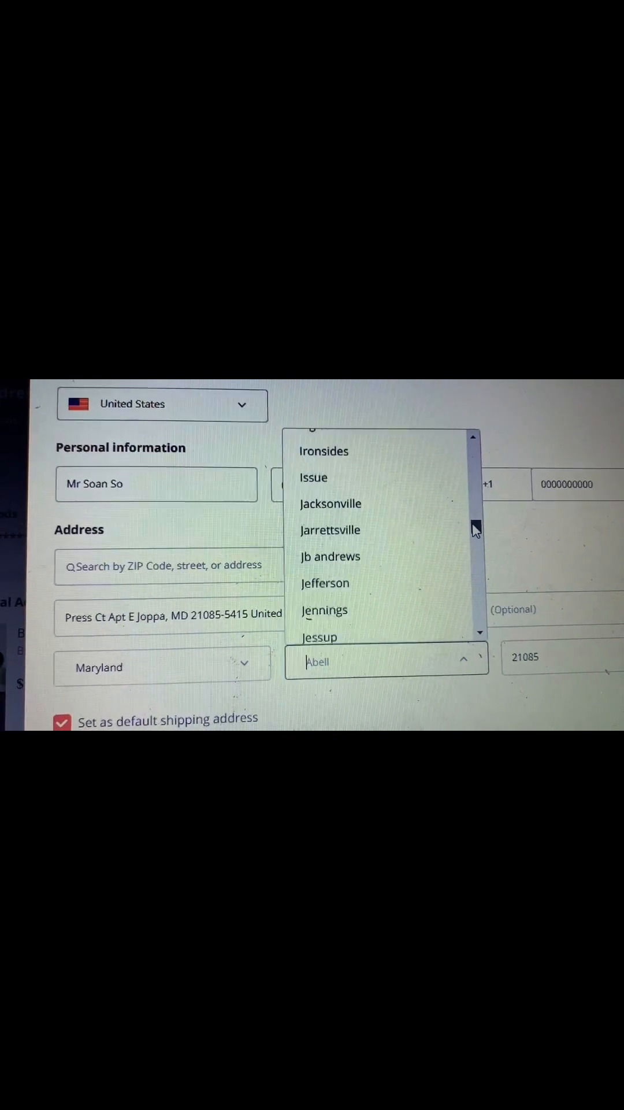
pyautogui.scroll(-3)
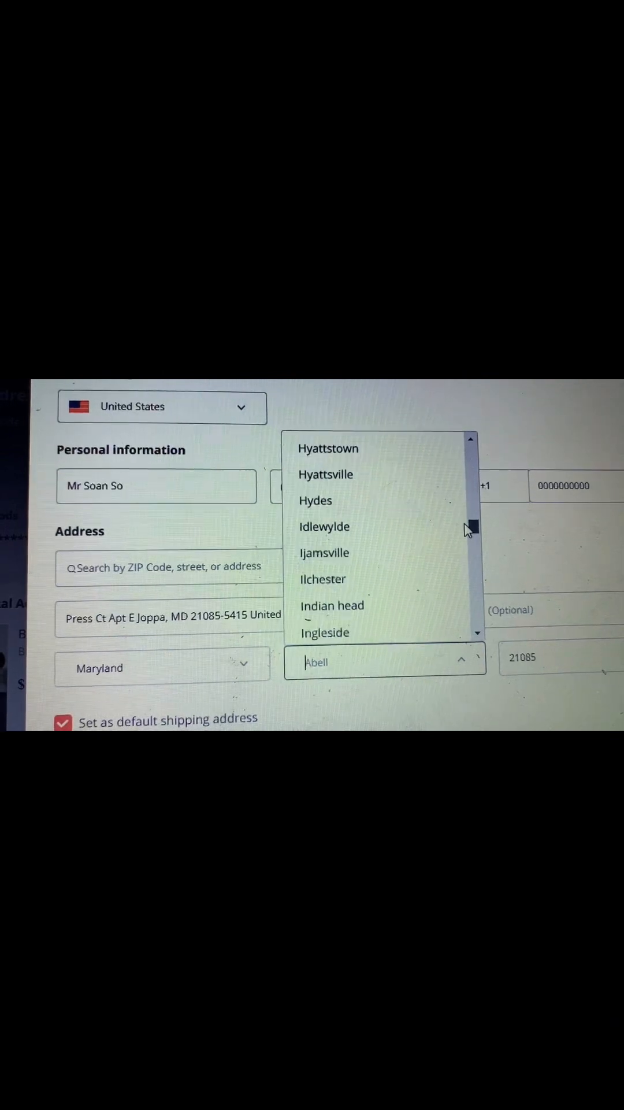
pyautogui.scroll(-3)
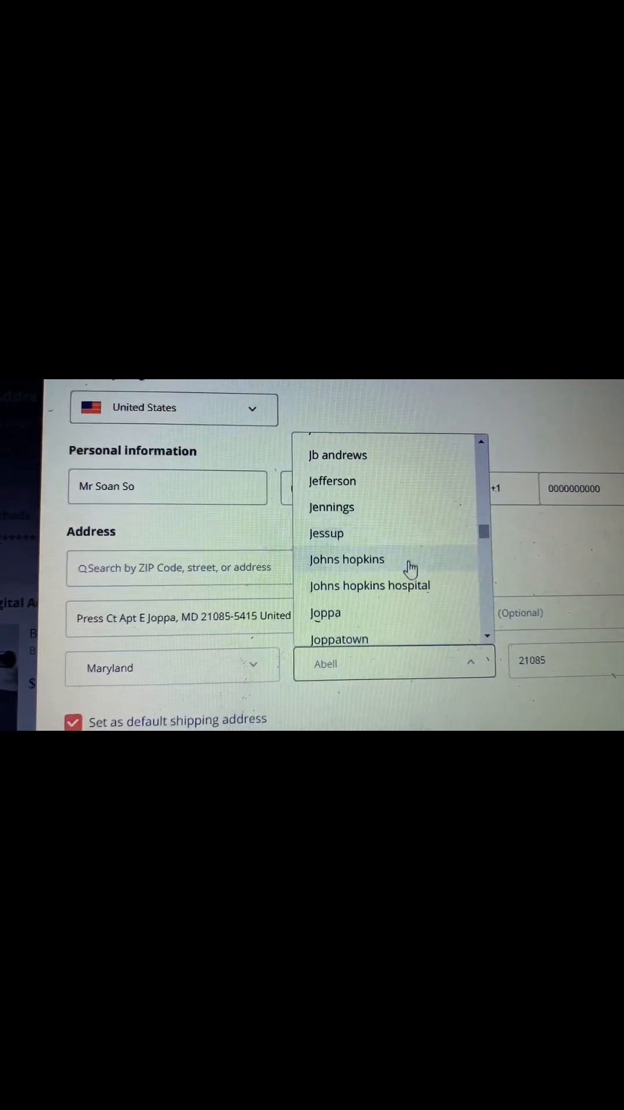